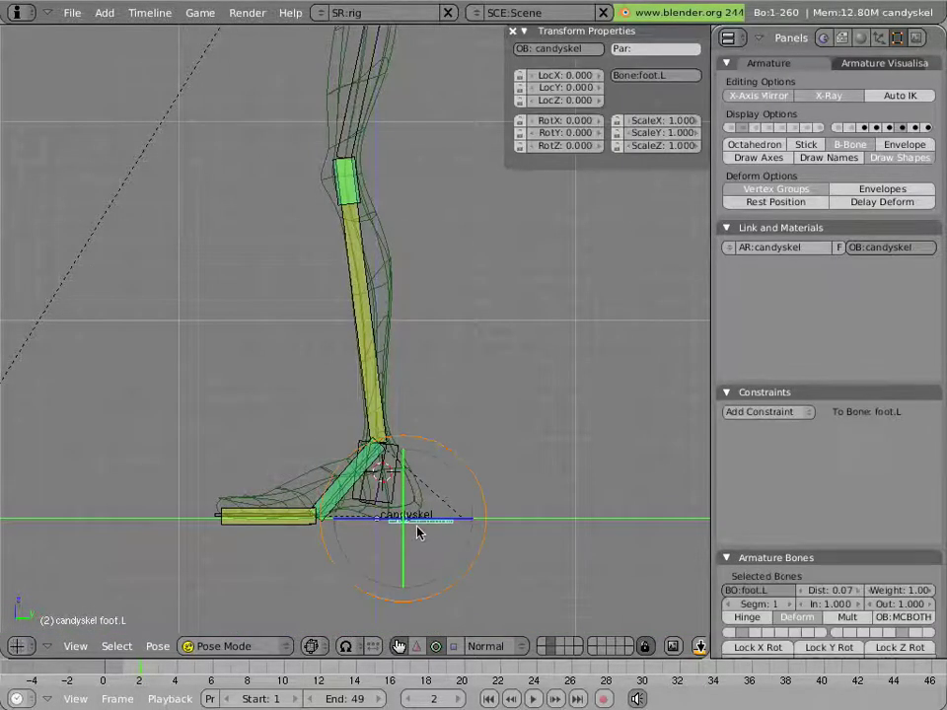
{"action": "mouse_move", "coordinate": [461, 524]}
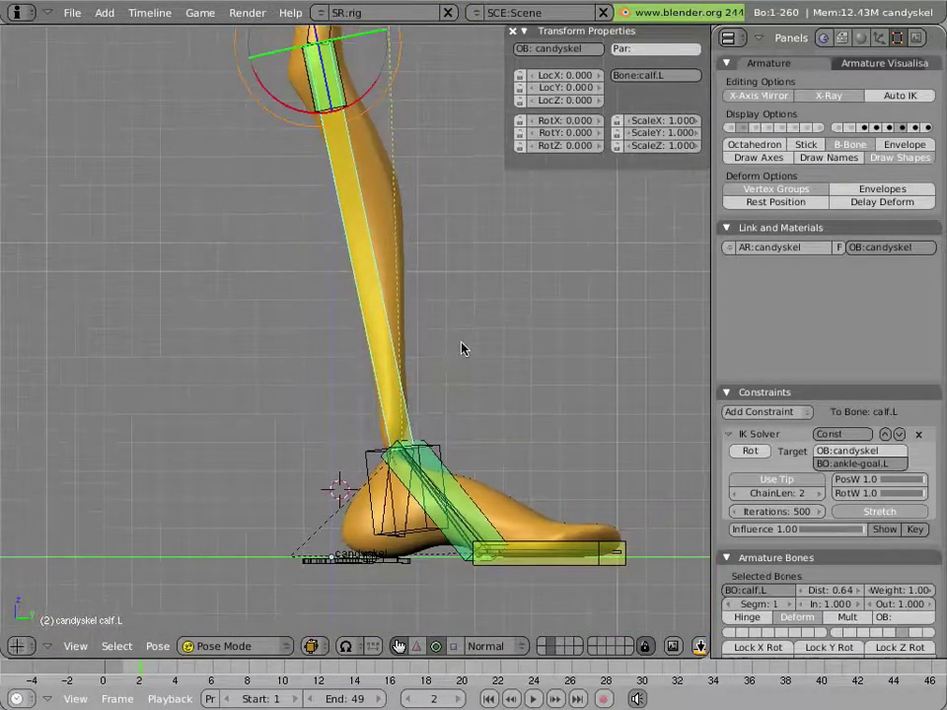
Raise calf.L's bendy segment count from 1 to 5 in the Bones panel
{"action": "scroll", "scroll_direction": "down", "scroll_amount": 3}
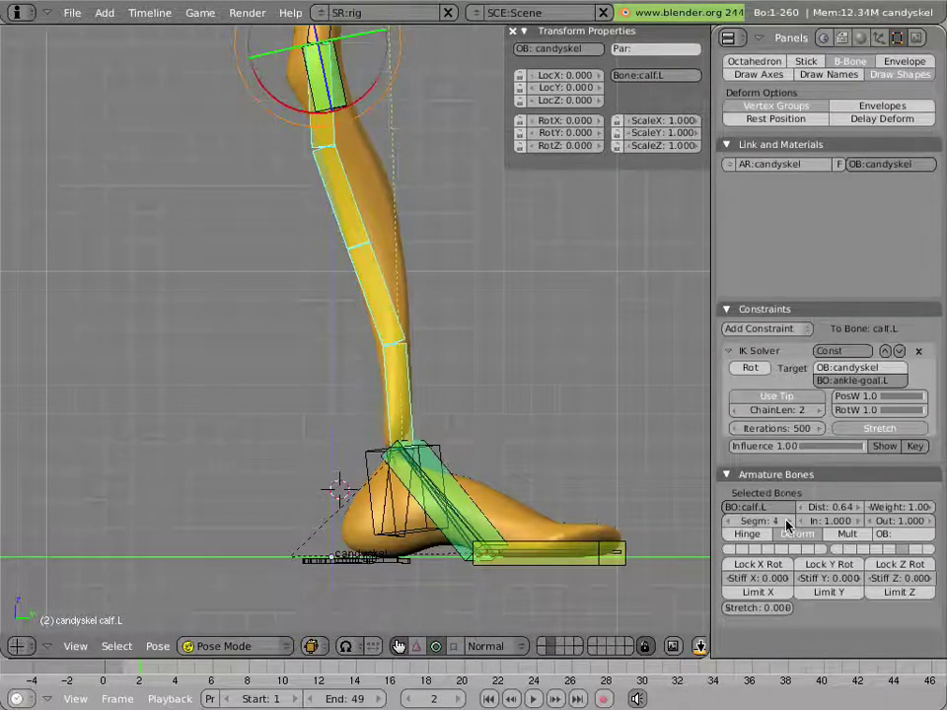
{"action": "left_click", "coordinate": [775, 521]}
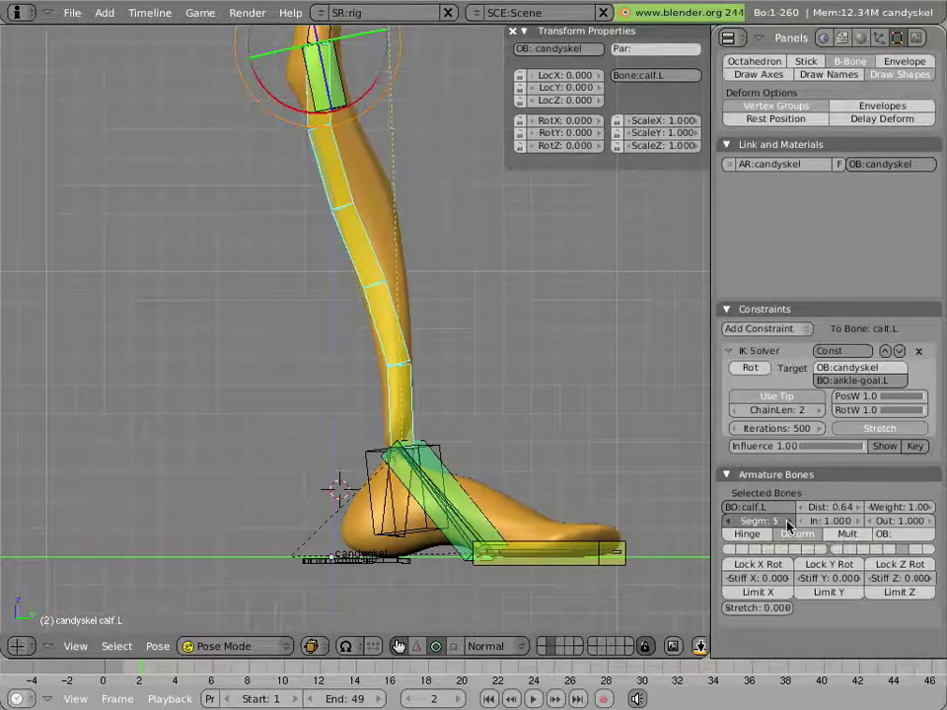
{"action": "left_click", "coordinate": [758, 521]}
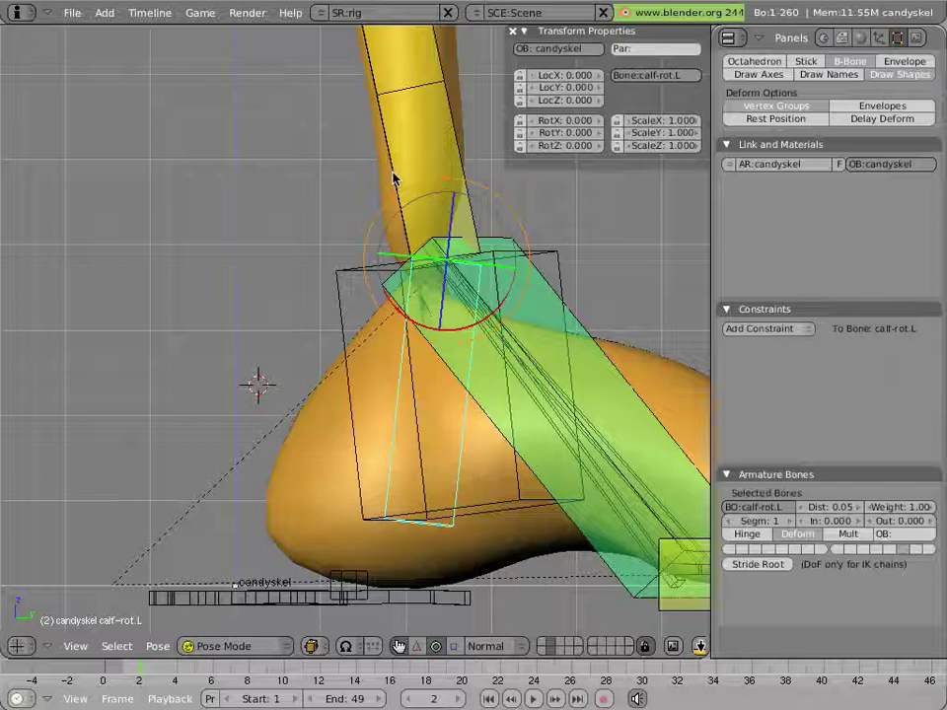
{"action": "mouse_move", "coordinate": [403, 368]}
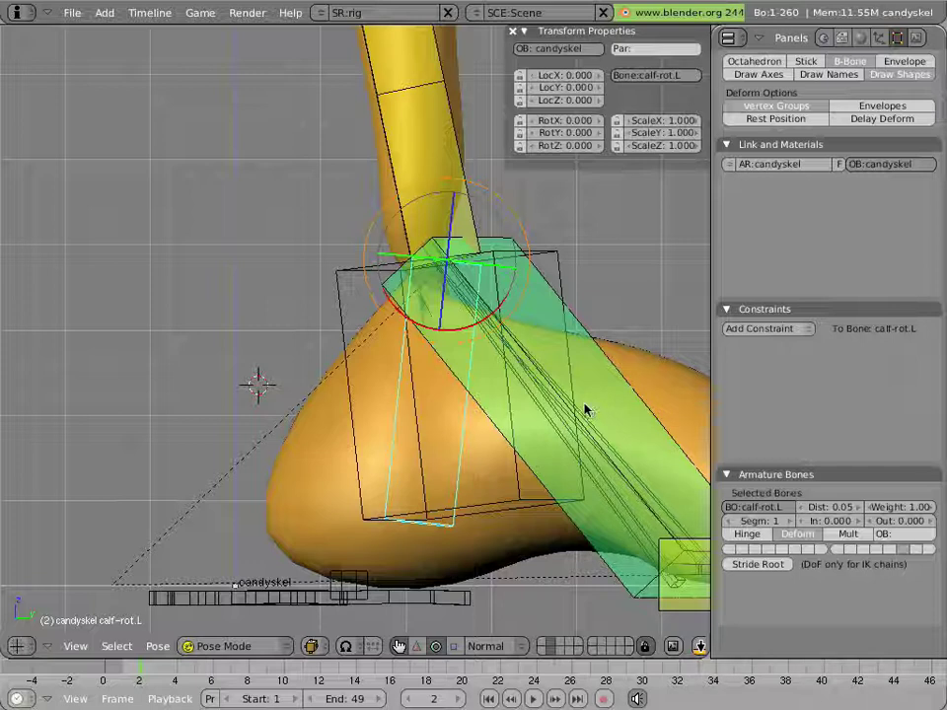
Place the 3D cursor below the ankle on the knee–ankle line using a temporary scale from the knee
{"action": "left_click", "coordinate": [237, 646]}
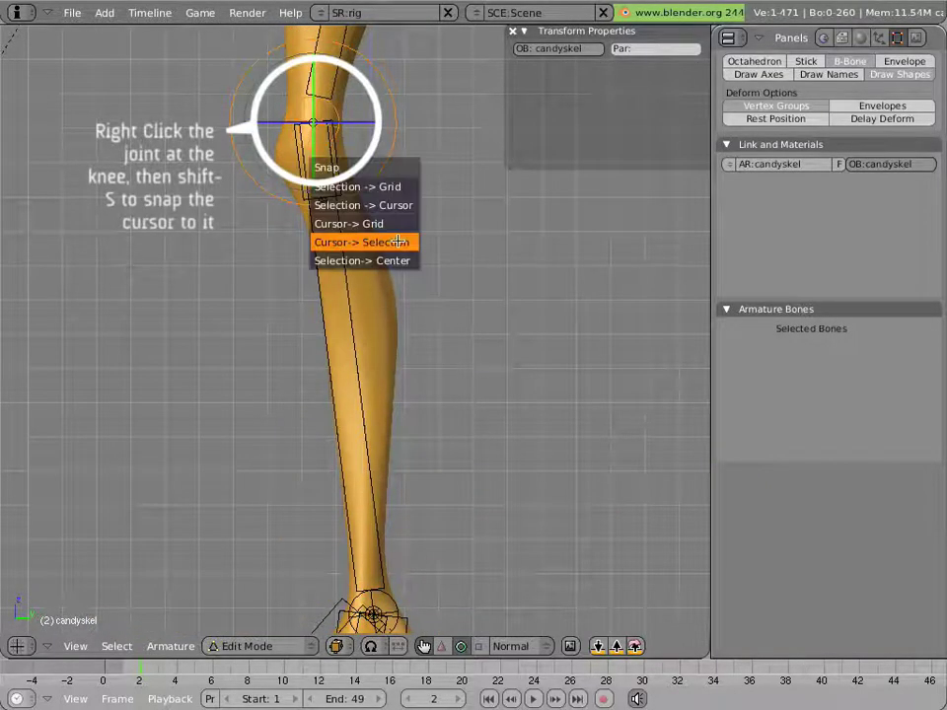
{"action": "left_click", "coordinate": [360, 242]}
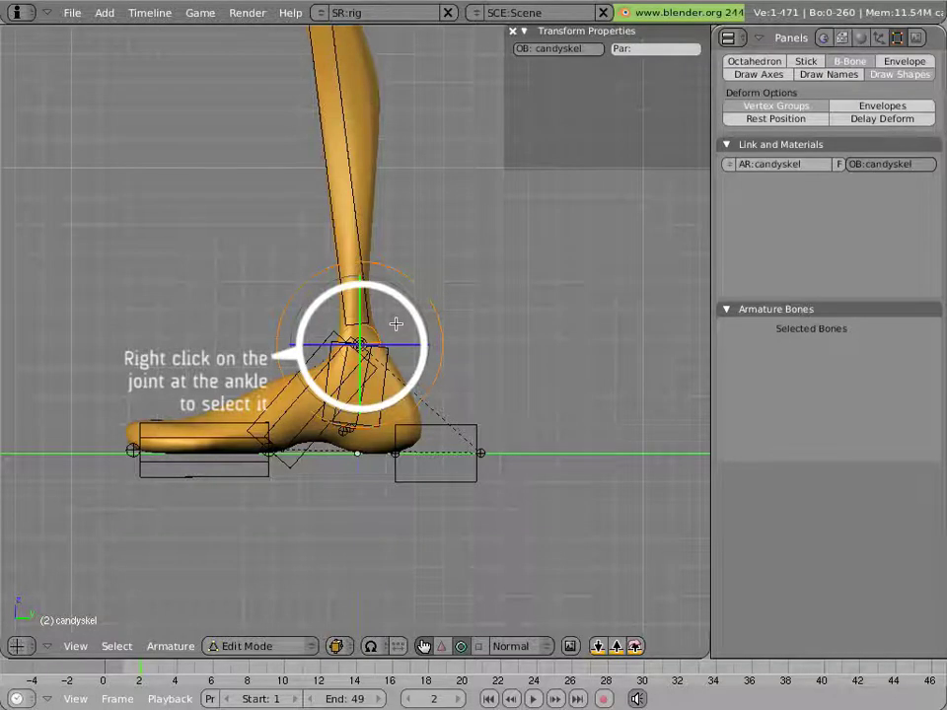
{"action": "right_click", "coordinate": [358, 345]}
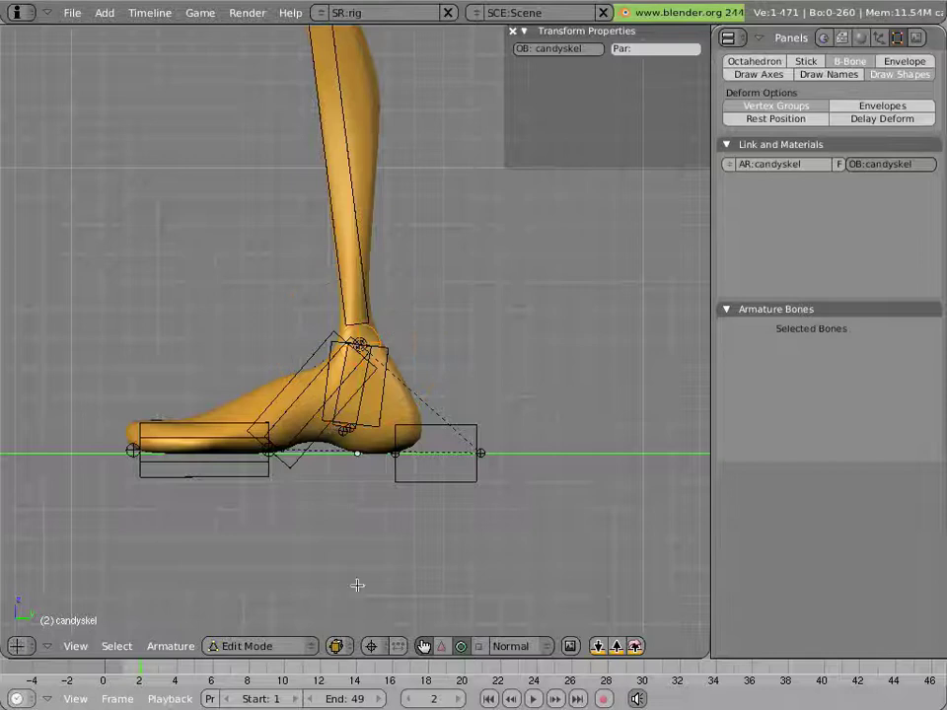
{"action": "mouse_move", "coordinate": [373, 647]}
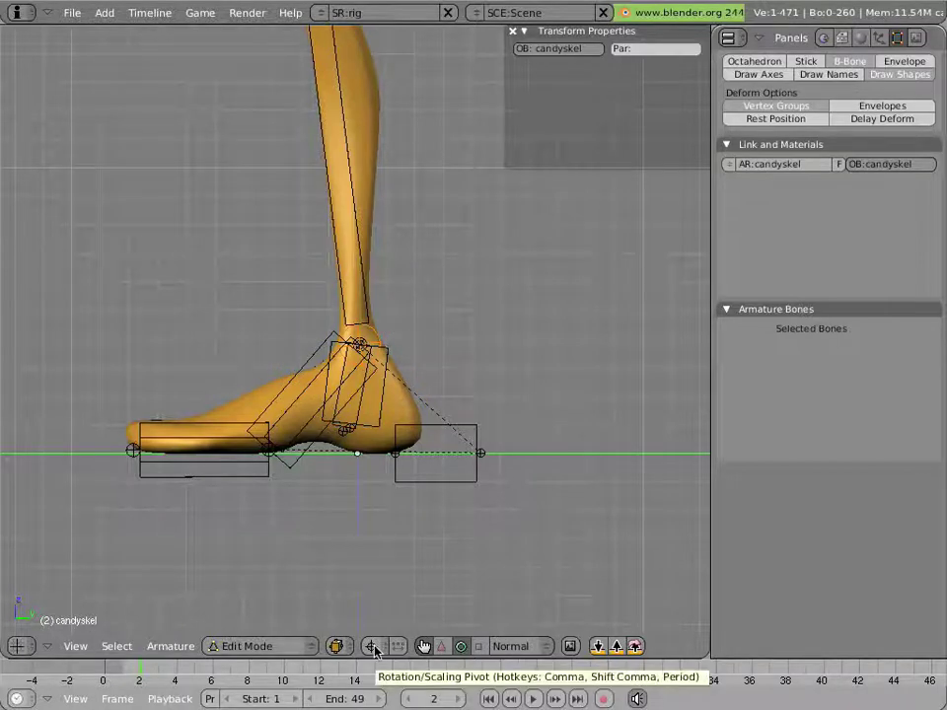
{"action": "left_click", "coordinate": [373, 646]}
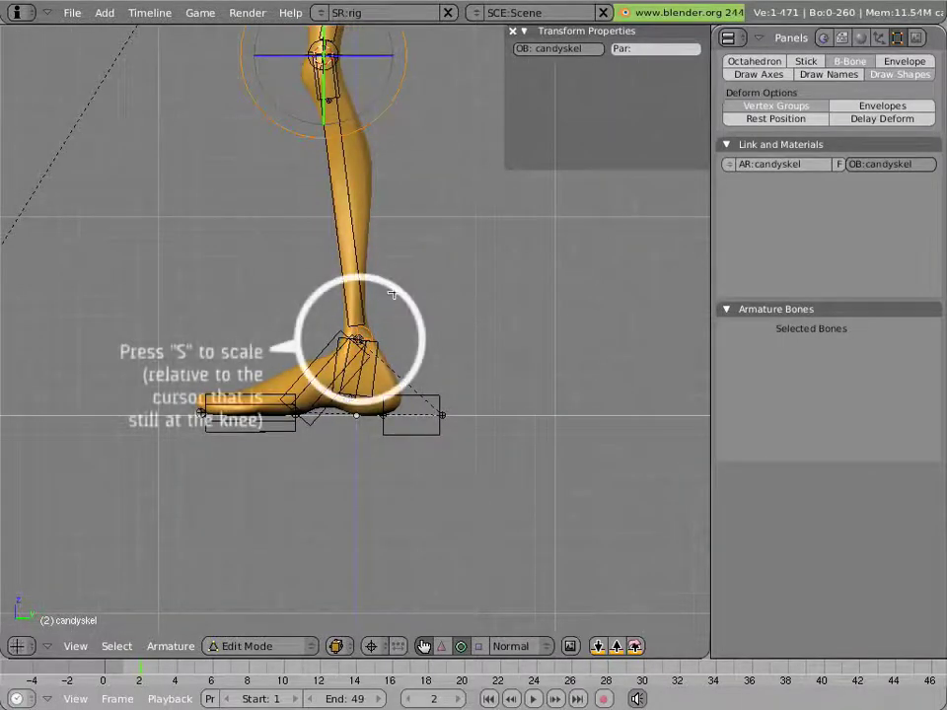
{"action": "key", "text": "s"}
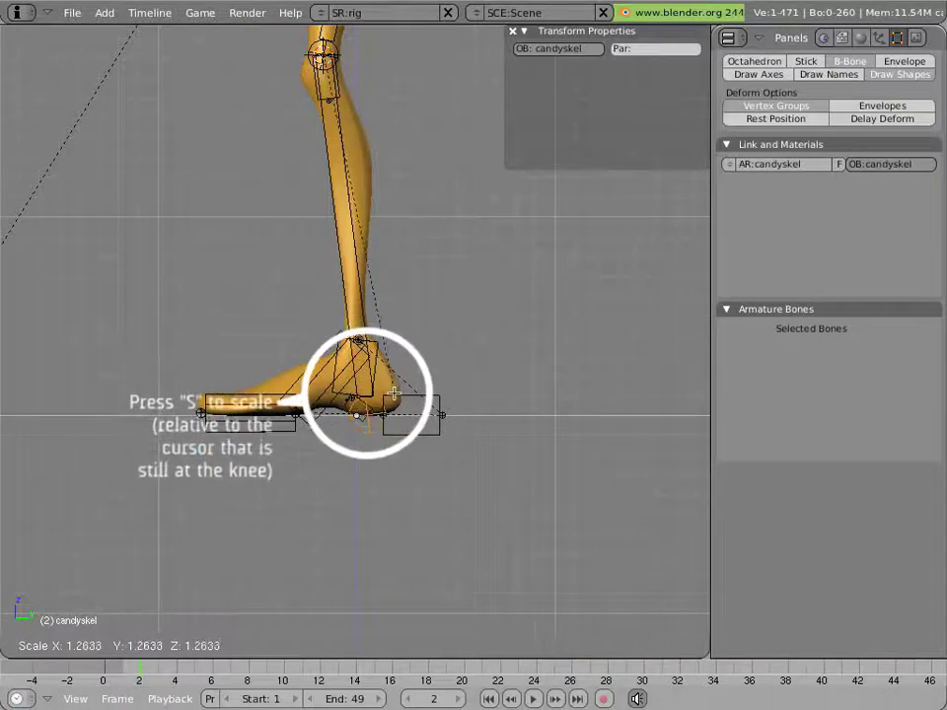
{"action": "mouse_move", "coordinate": [385, 365]}
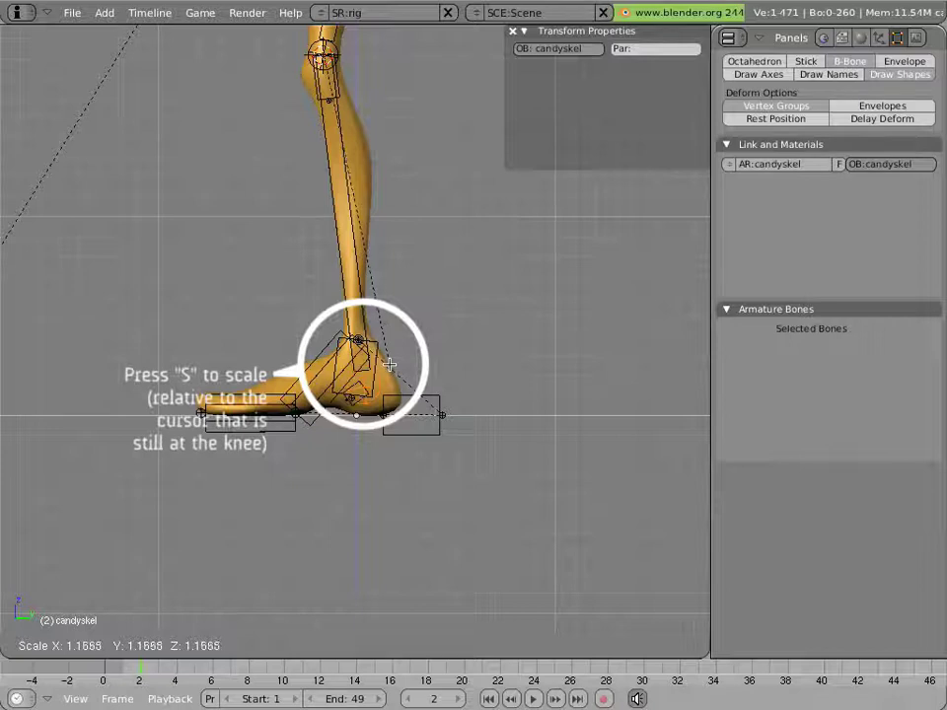
{"action": "mouse_move", "coordinate": [390, 367]}
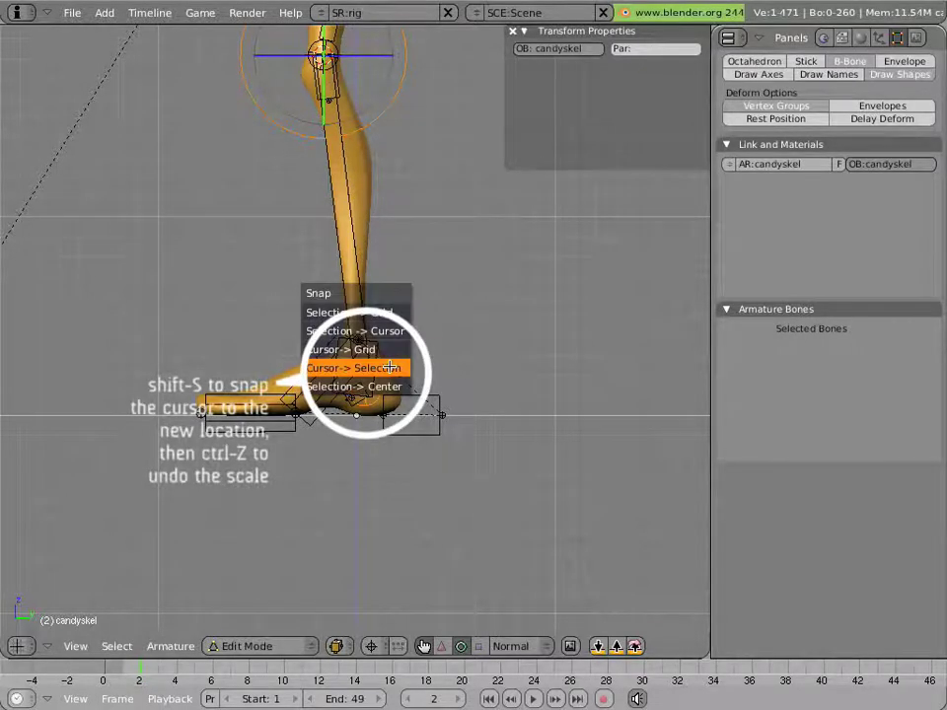
{"action": "left_click", "coordinate": [353, 367]}
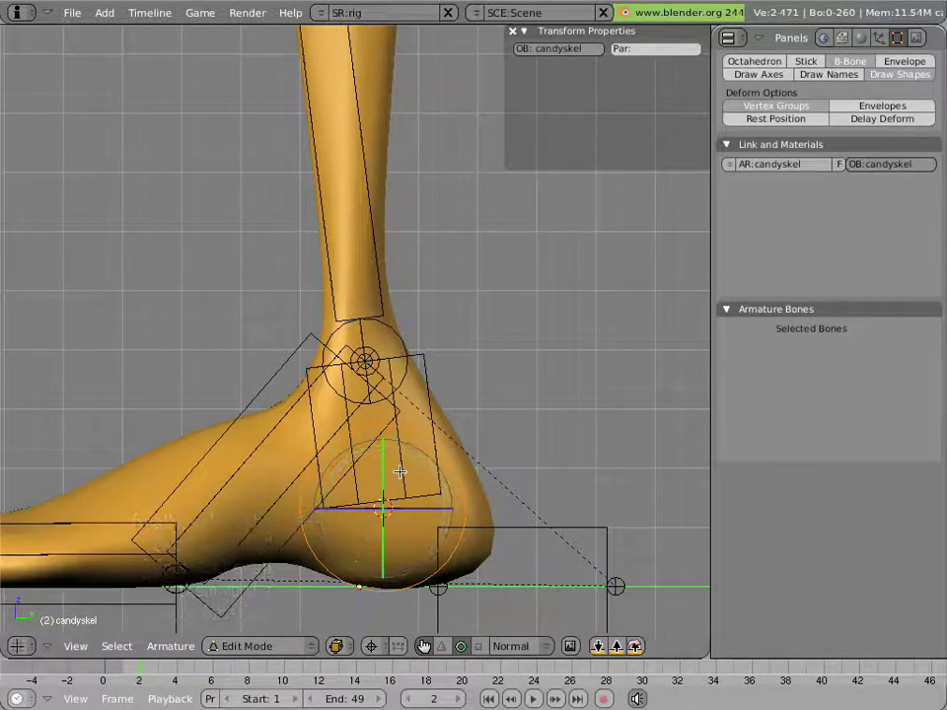
In Pose Mode, select ankle-goal.L then calf-rot.L for the Copy Rotation constraint
{"action": "left_click", "coordinate": [251, 647]}
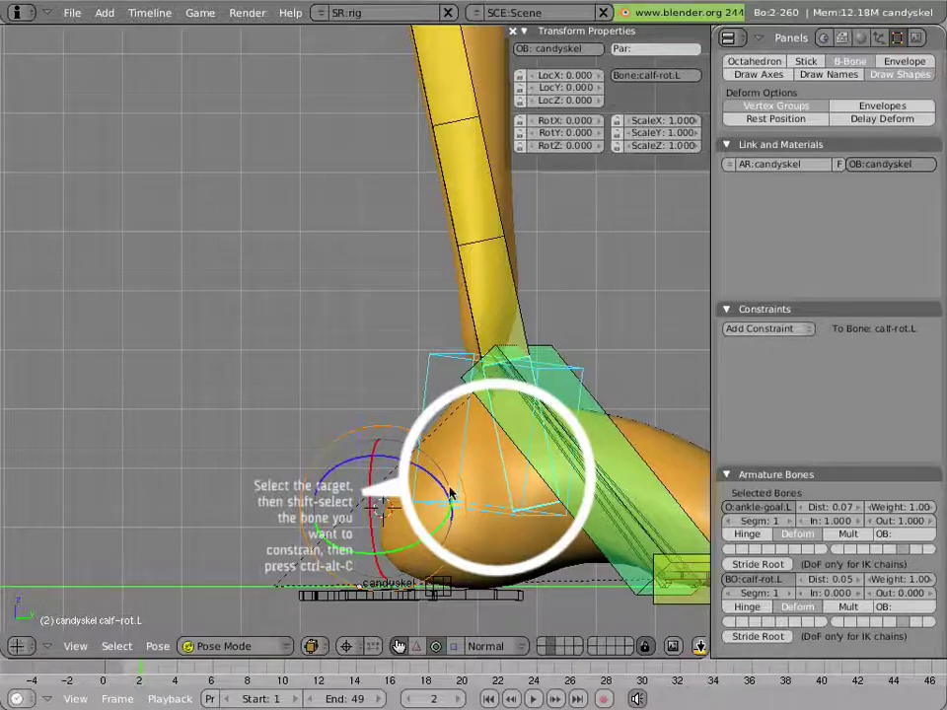
{"action": "left_click", "coordinate": [503, 484]}
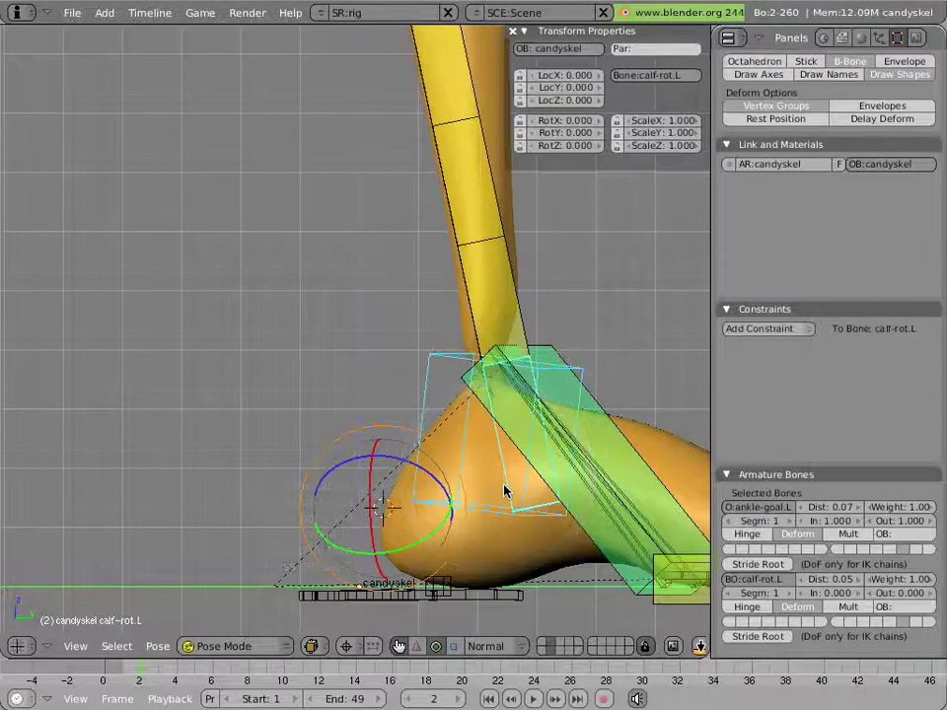
{"action": "left_click", "coordinate": [763, 328]}
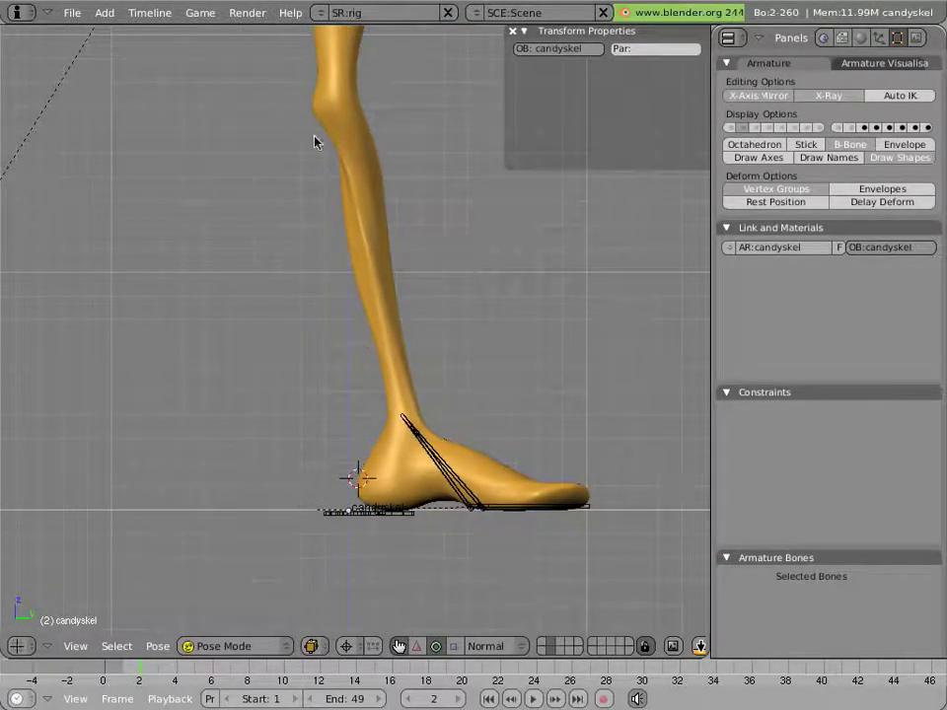
{"action": "mouse_move", "coordinate": [347, 304]}
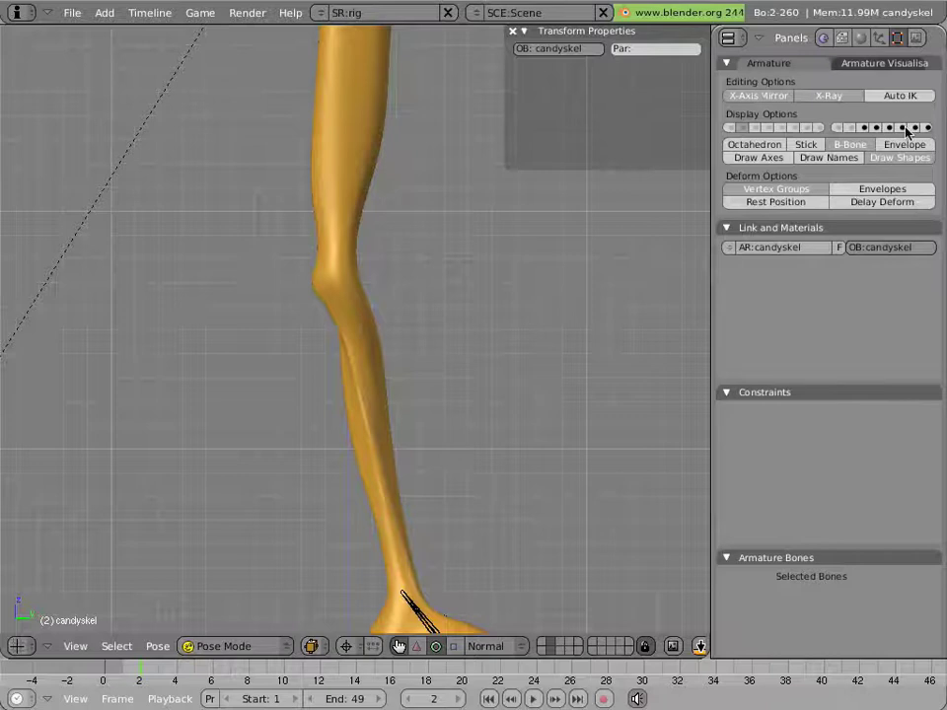
Show the thigh layer and give thigh.L 8 bendy segments with In handle 0.000
{"action": "left_click", "coordinate": [341, 286]}
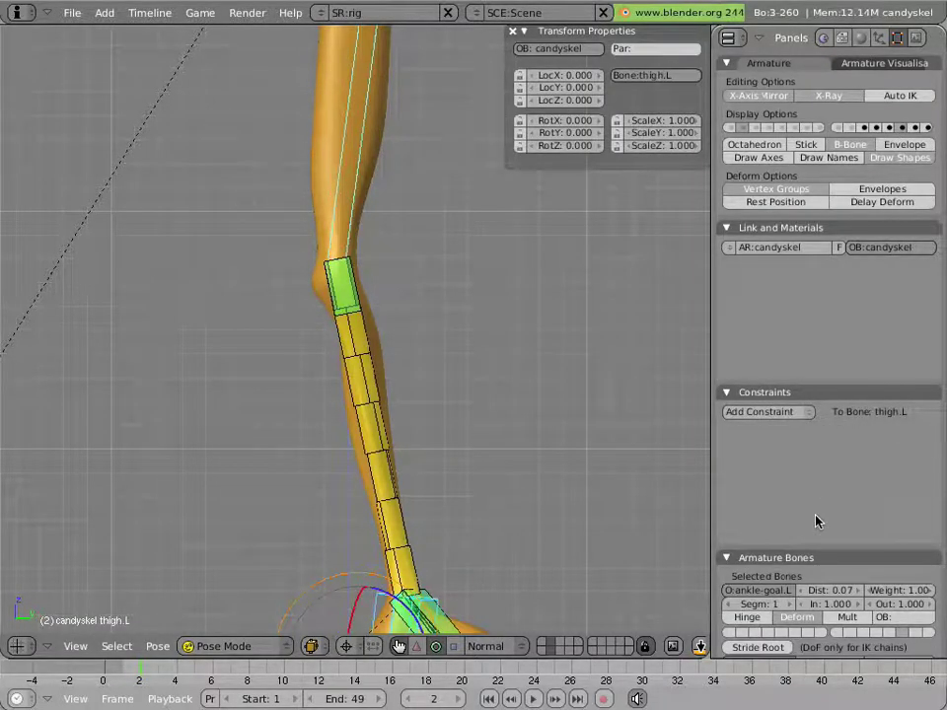
{"action": "scroll", "scroll_direction": "down", "scroll_amount": 3}
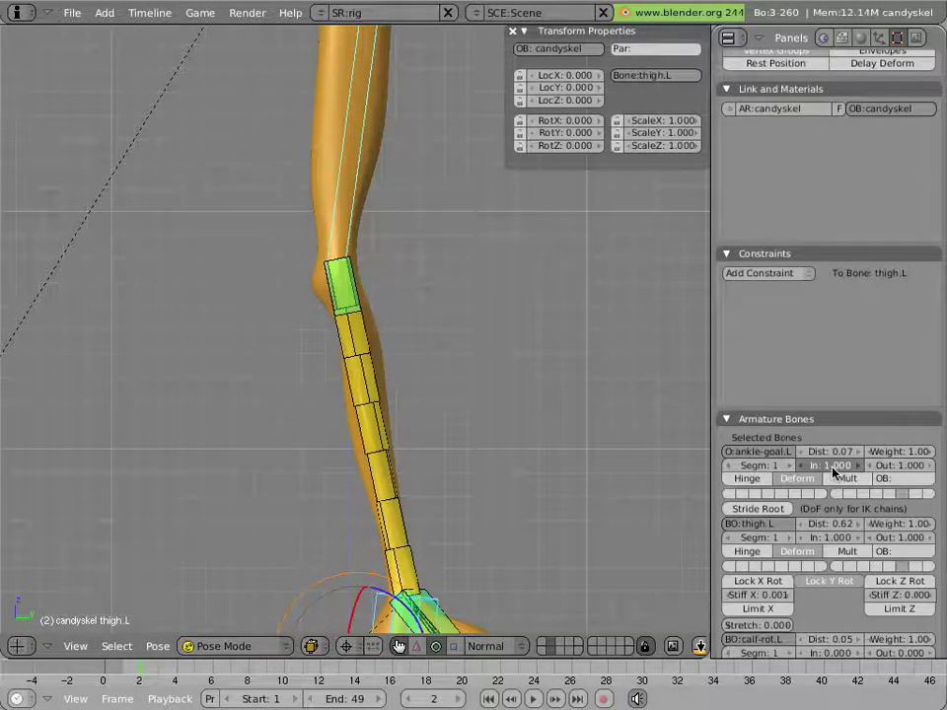
{"action": "left_click", "coordinate": [832, 465]}
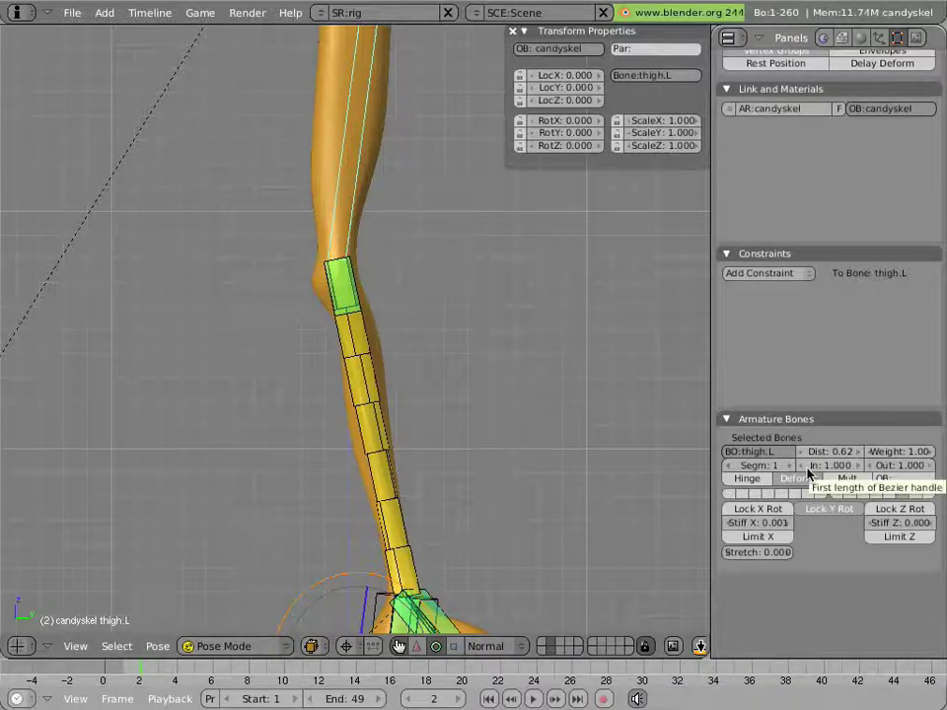
{"action": "left_click", "coordinate": [760, 465]}
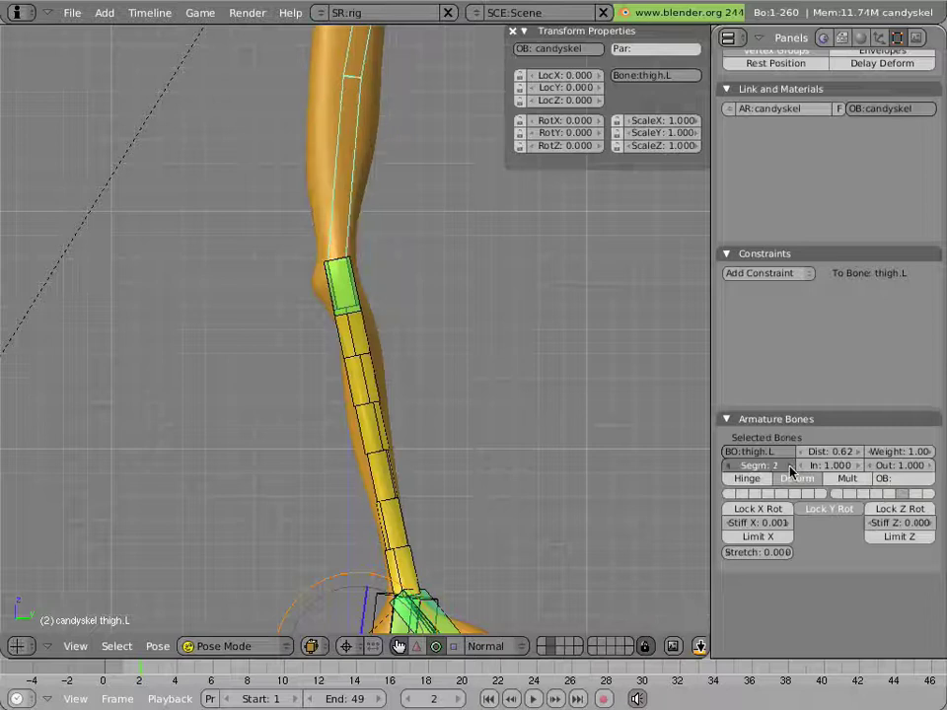
{"action": "left_click", "coordinate": [760, 465]}
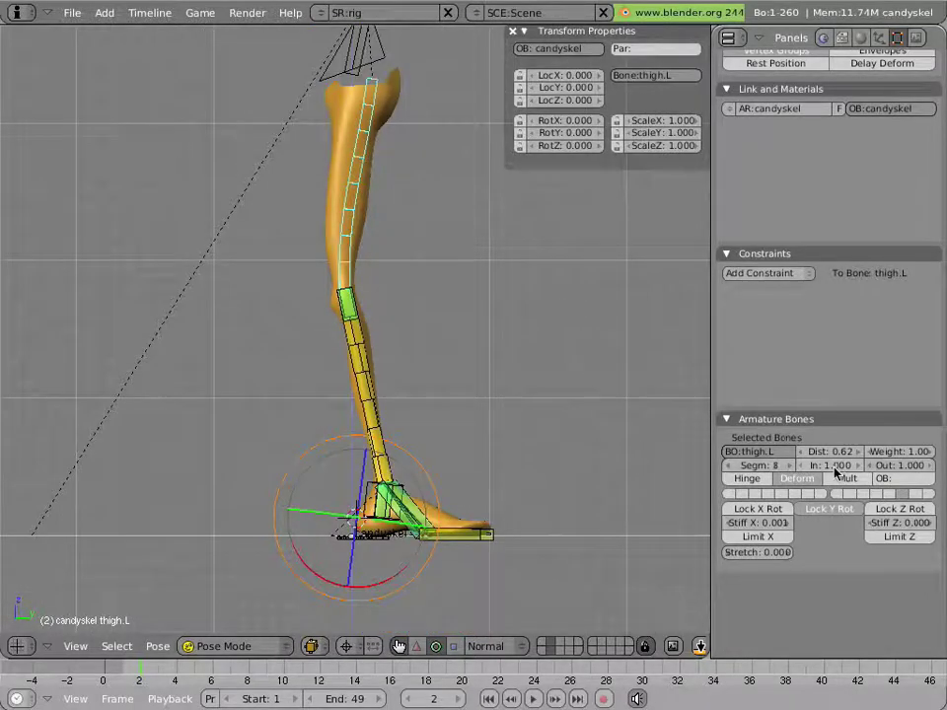
{"action": "left_click", "coordinate": [832, 464]}
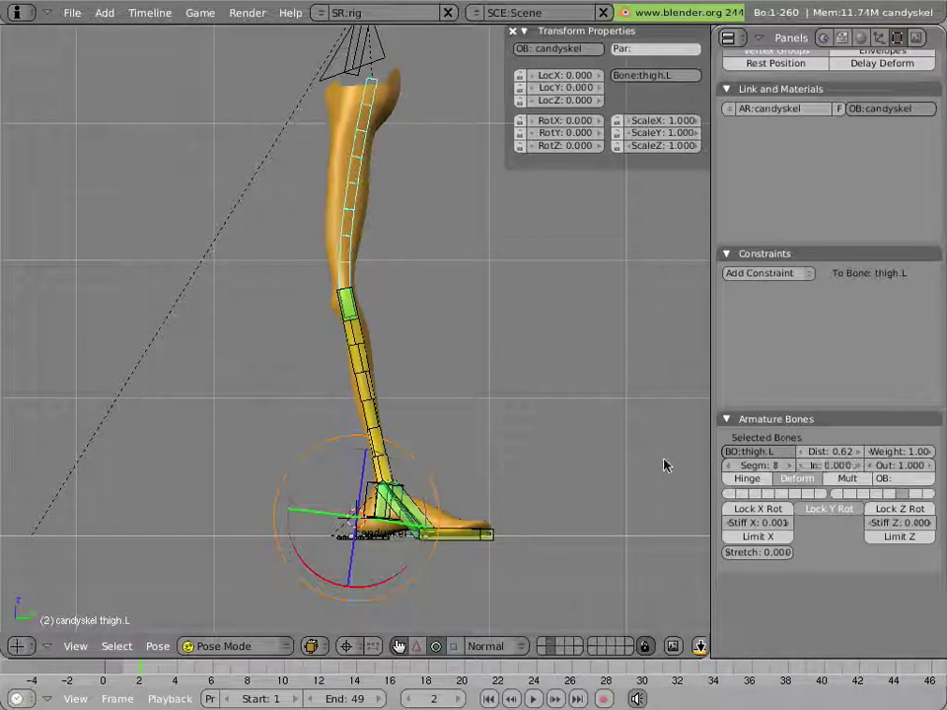